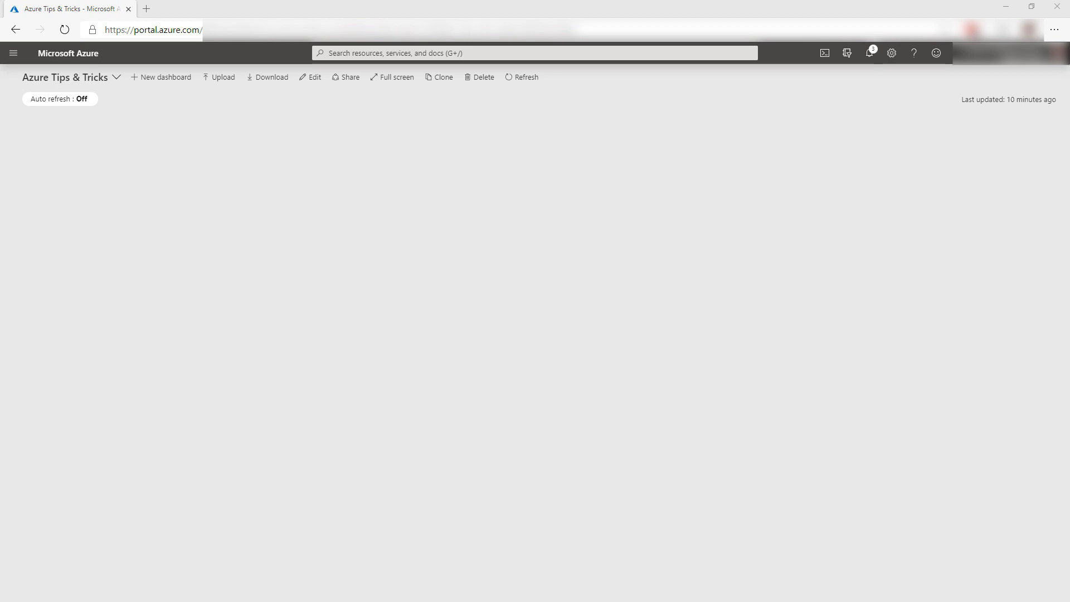
# Search the Marketplace for 'queue' and select Storage account - blob, file, table, queue.
pyautogui.click(12, 52)
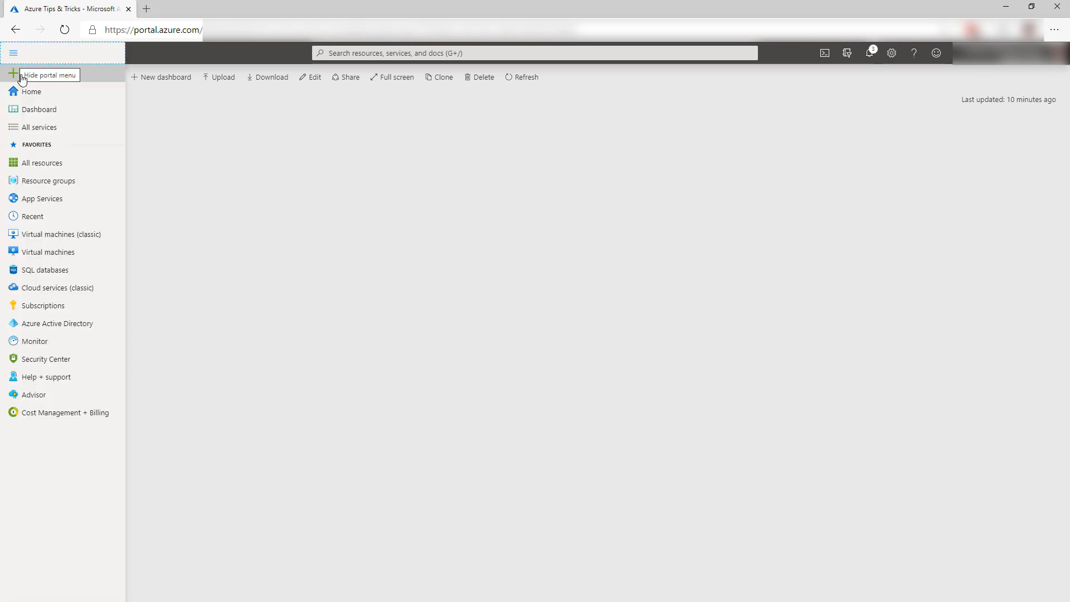
pyautogui.click(12, 73)
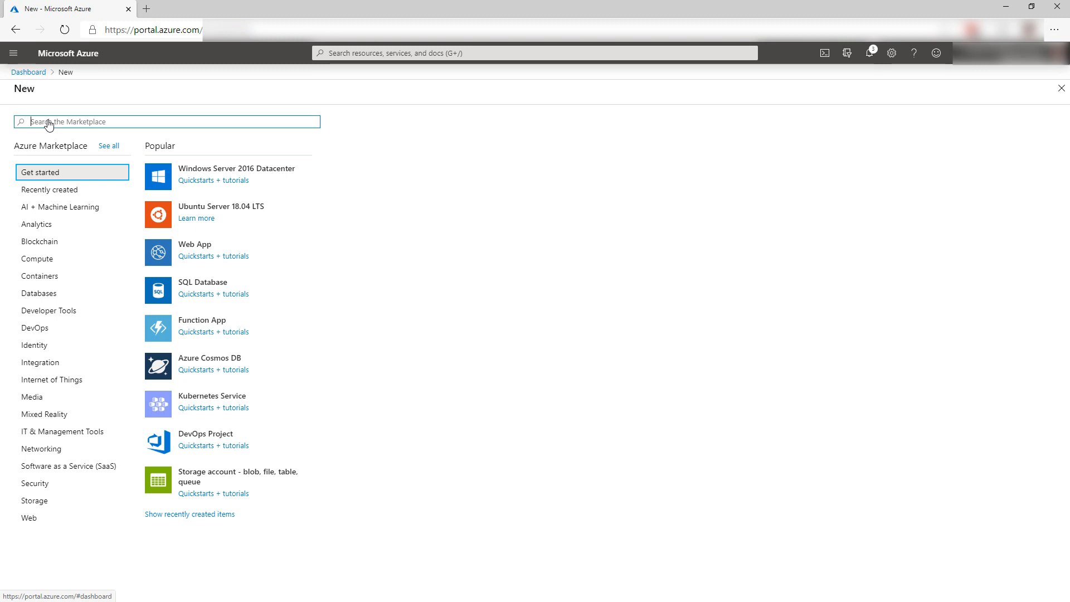
pyautogui.write('queue')
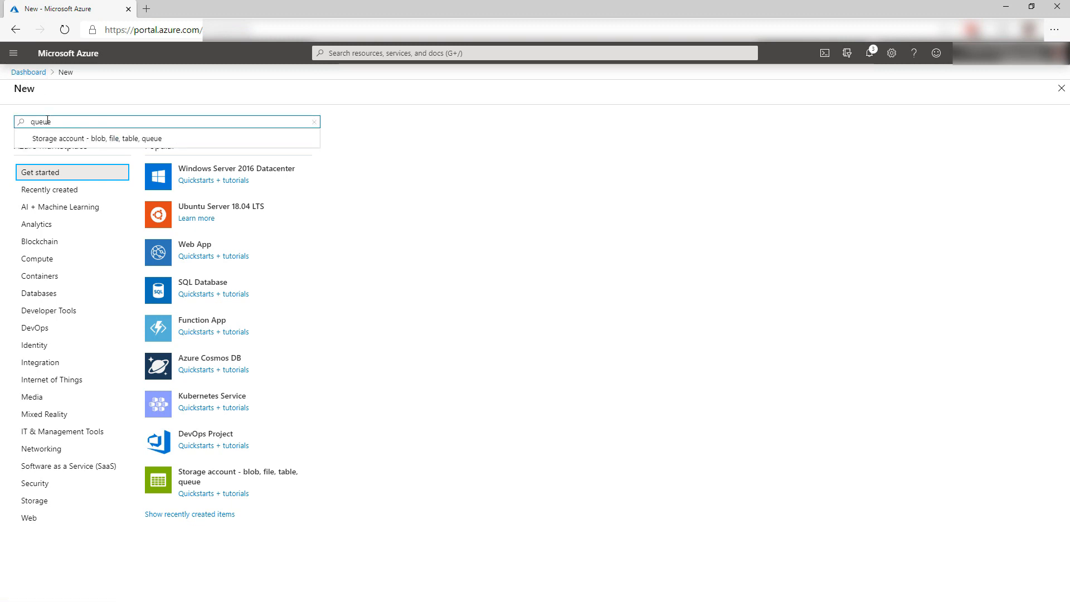
pyautogui.click(101, 137)
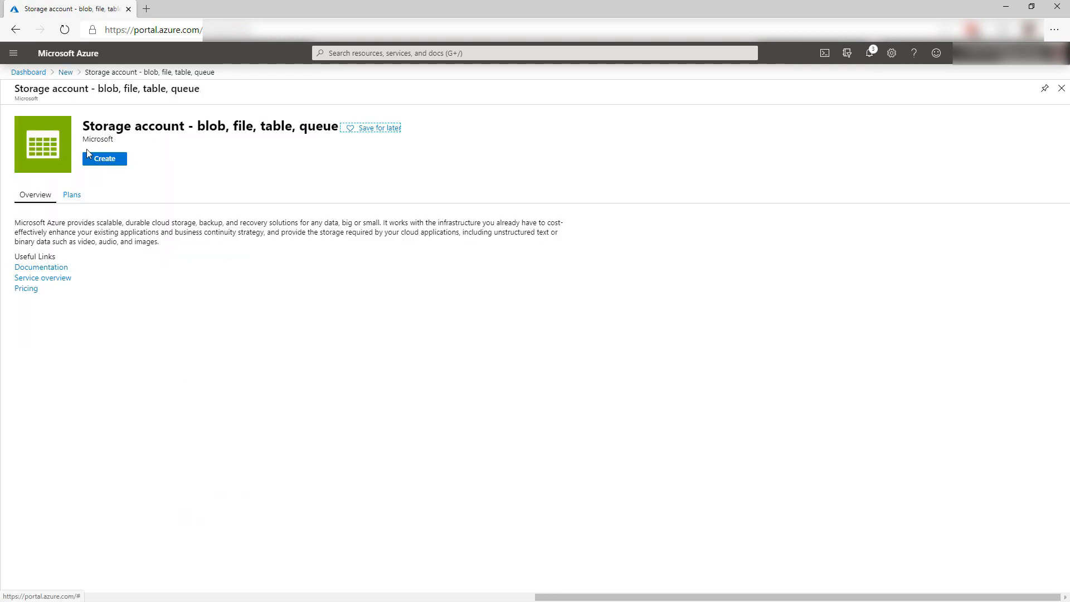
# Start a storage account named tipsandtricksqueue in resource group tipsandtricks.
pyautogui.click(104, 158)
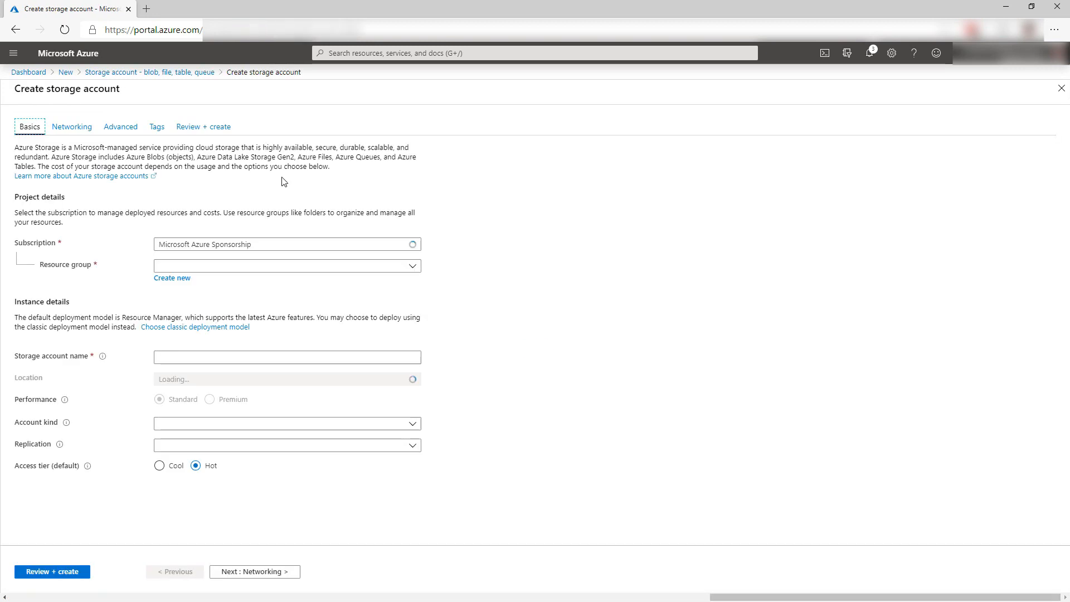
pyautogui.click(286, 265)
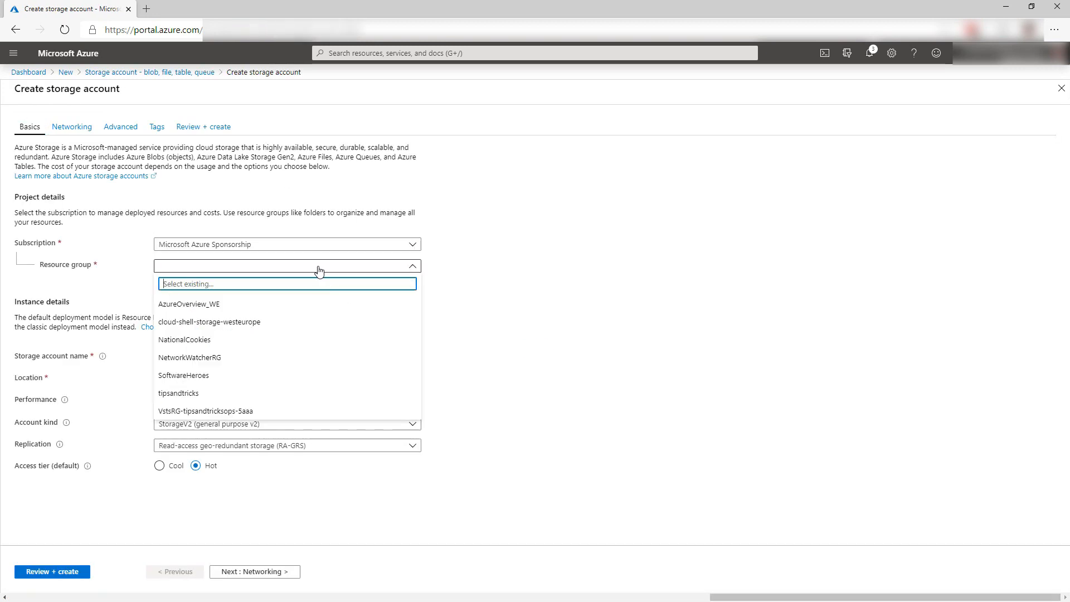
pyautogui.click(178, 393)
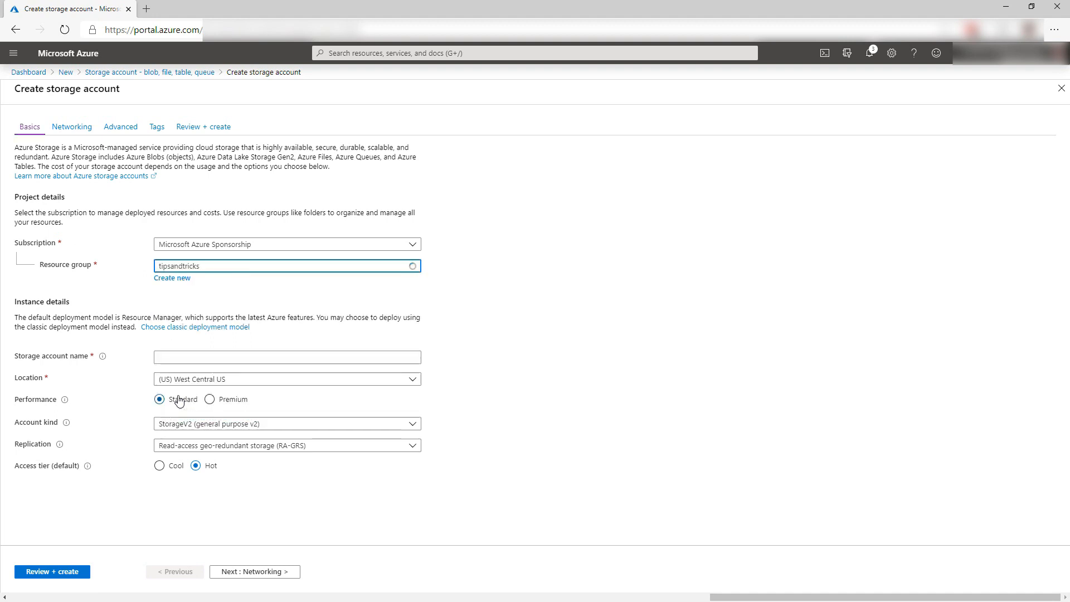
pyautogui.write('t')
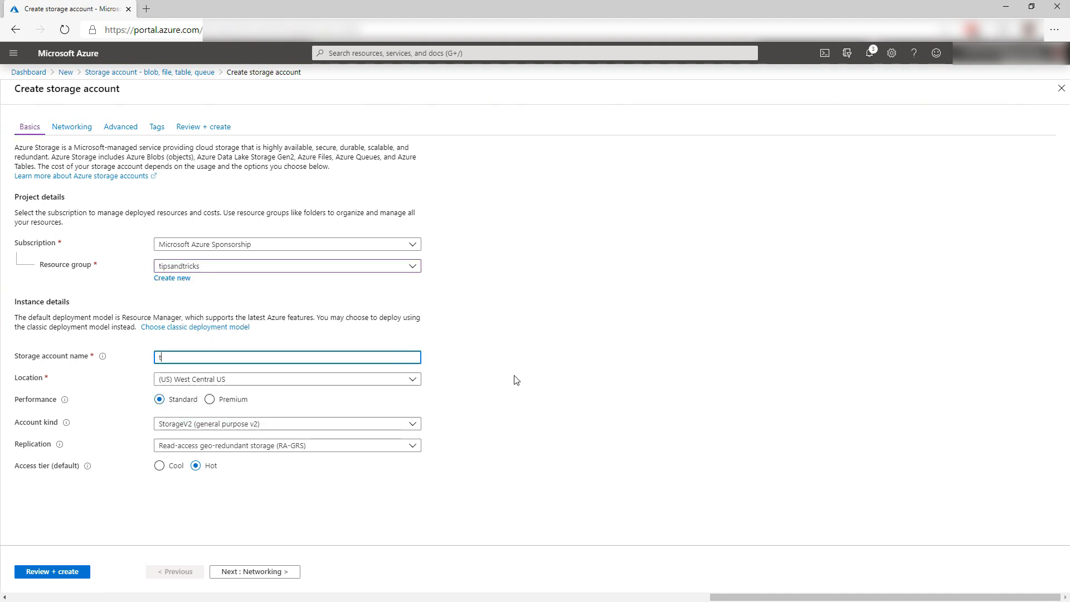
pyautogui.write('tipsandtrick')
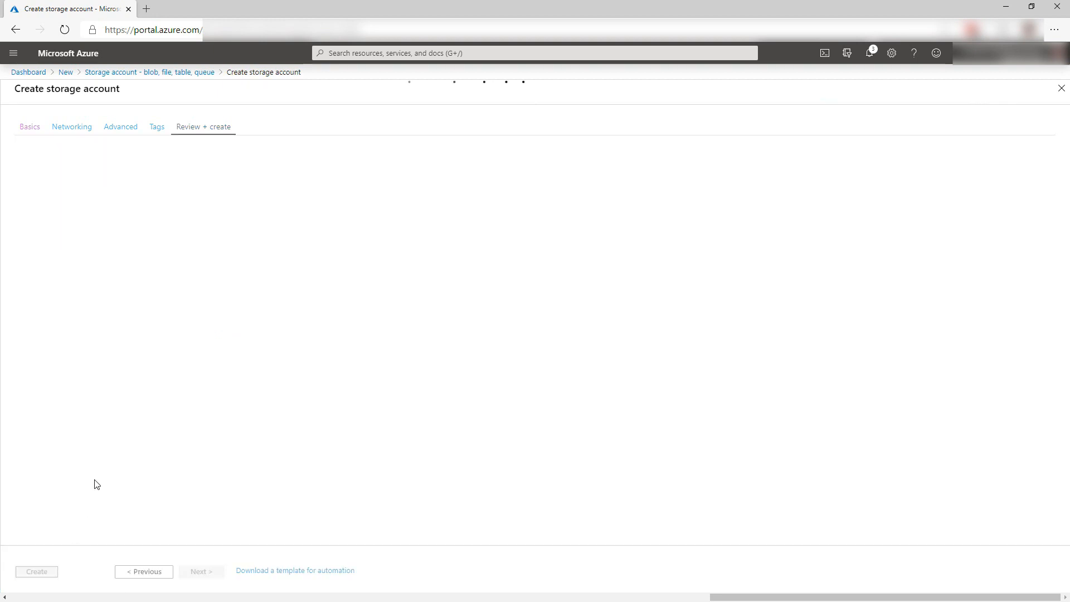
# Review, validate and deploy the tipsandtricksqueue storage account.
pyautogui.click(203, 126)
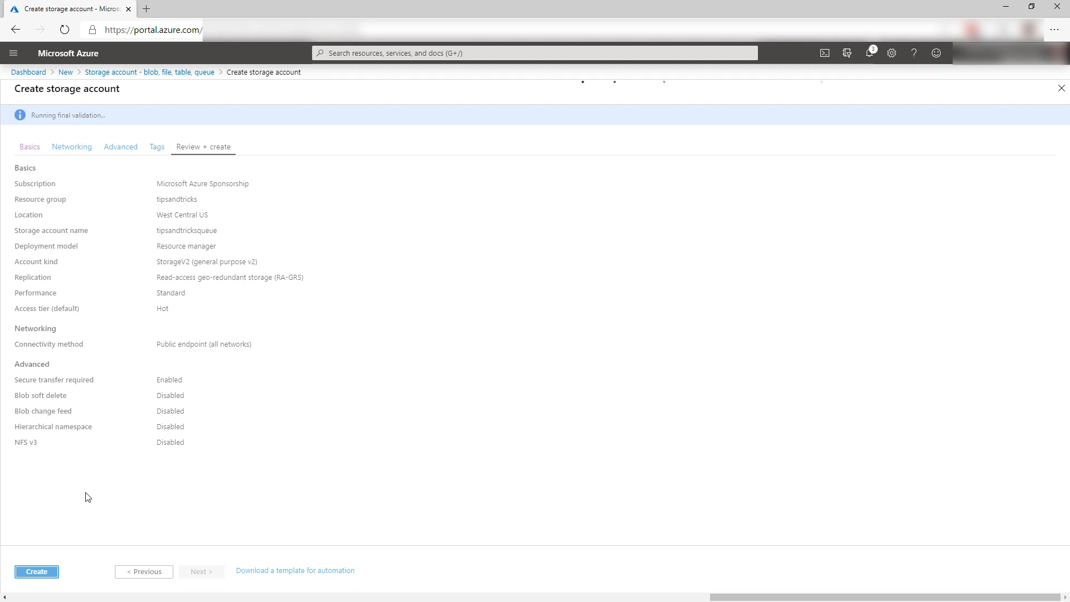
pyautogui.click(37, 571)
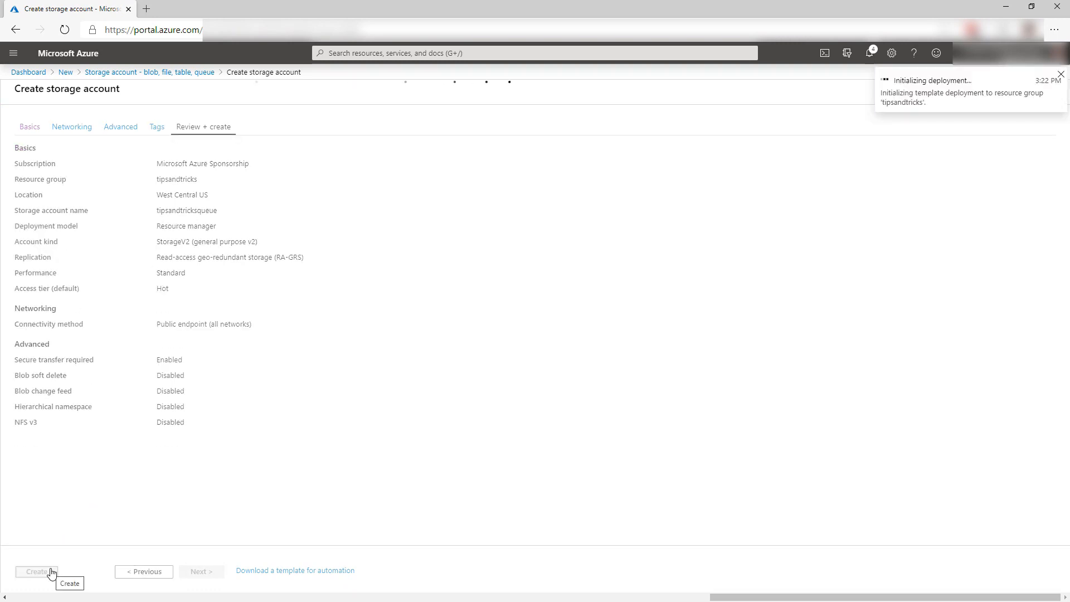
pyautogui.click(36, 571)
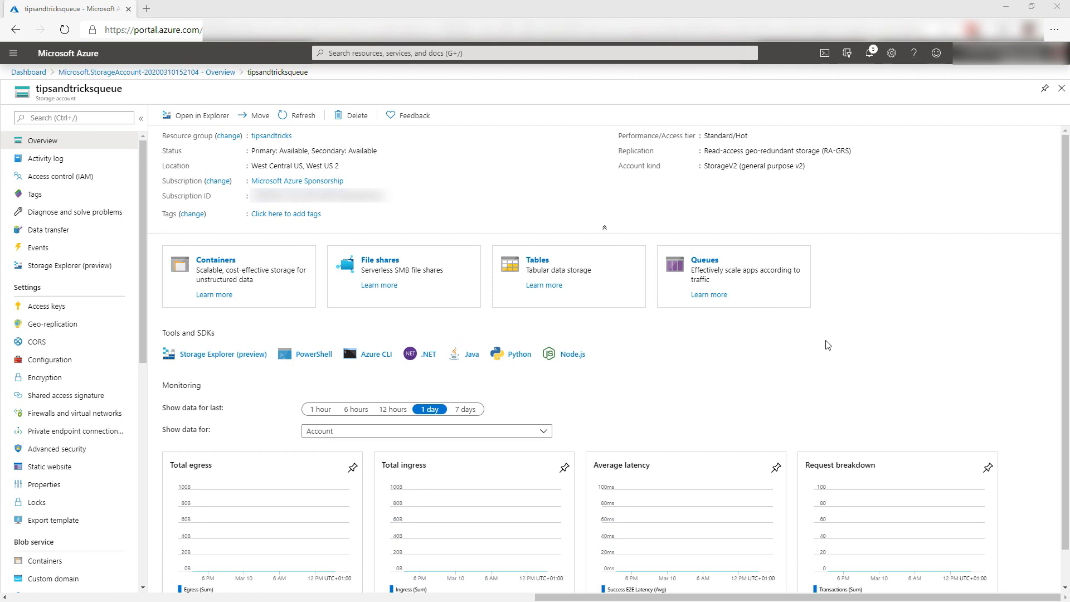
pyautogui.moveTo(712, 264)
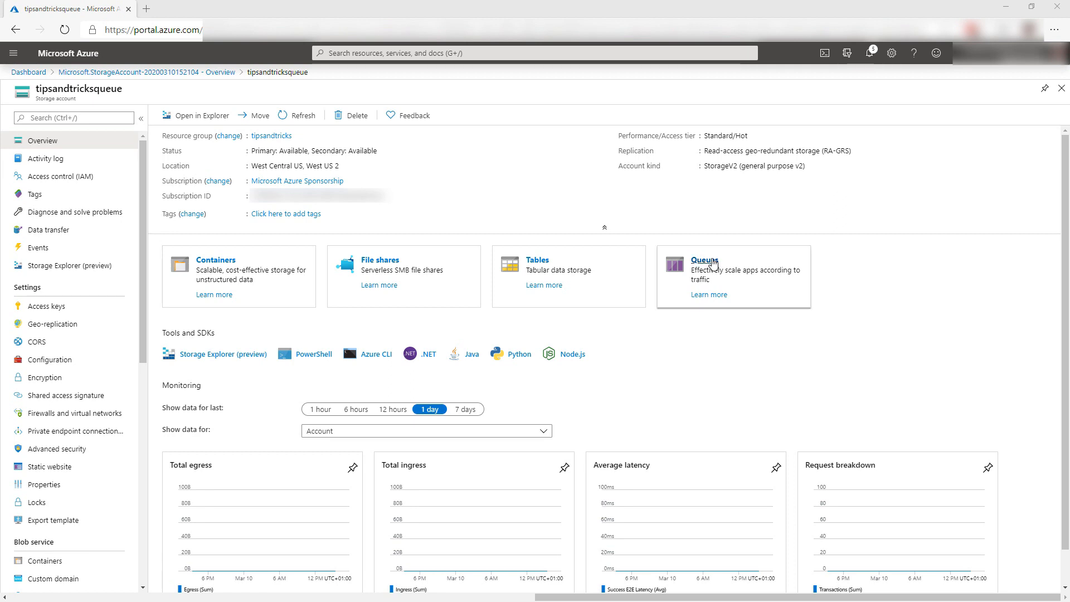
# Add a queue named 'myqueue' in the Queues blade and dismiss the notification.
pyautogui.click(705, 260)
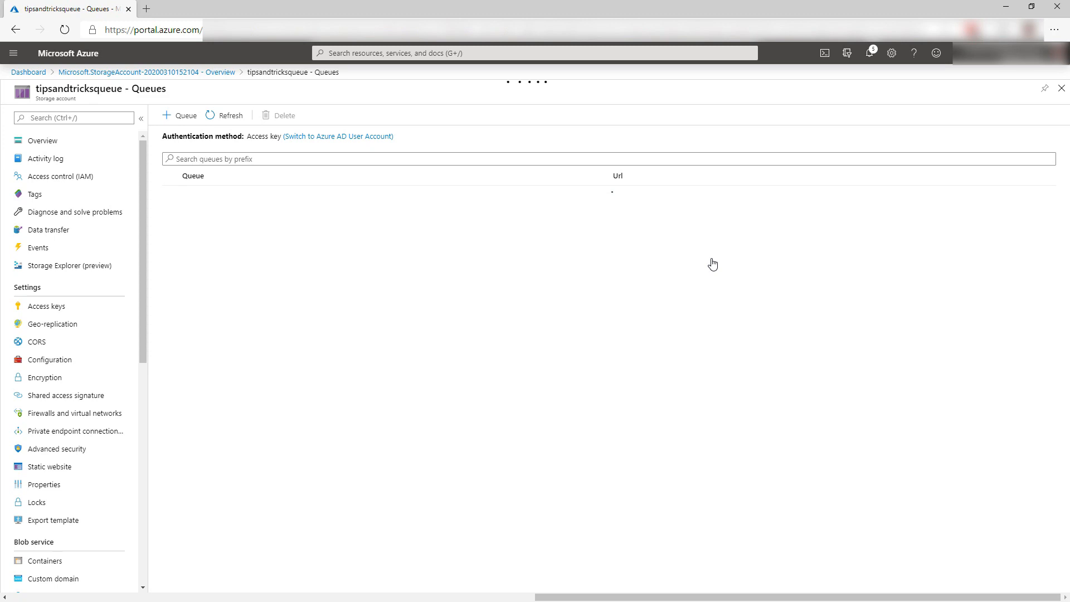
pyautogui.click(179, 115)
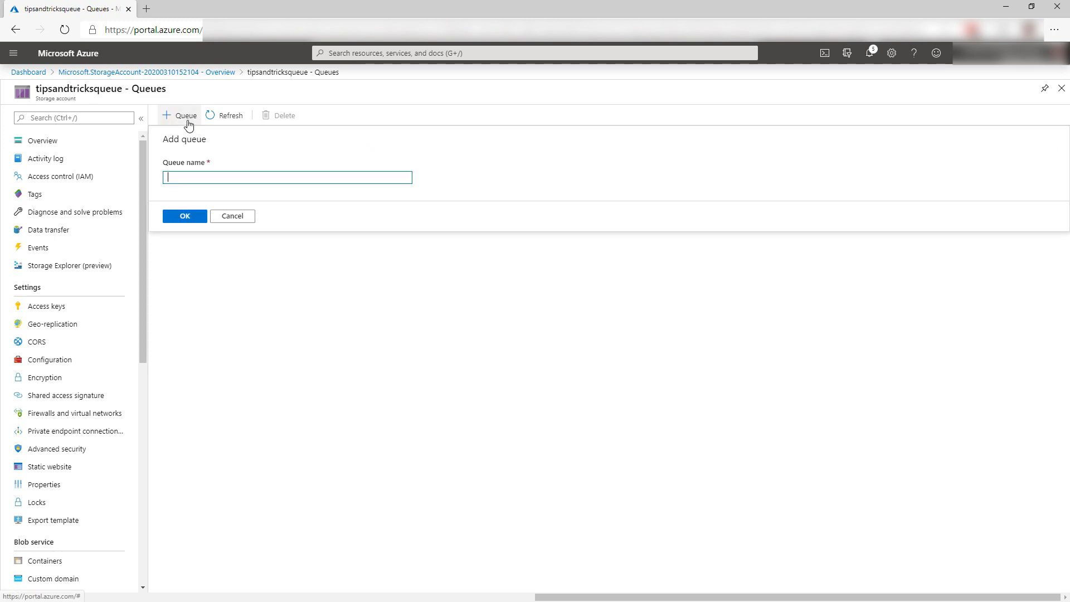
pyautogui.write('m')
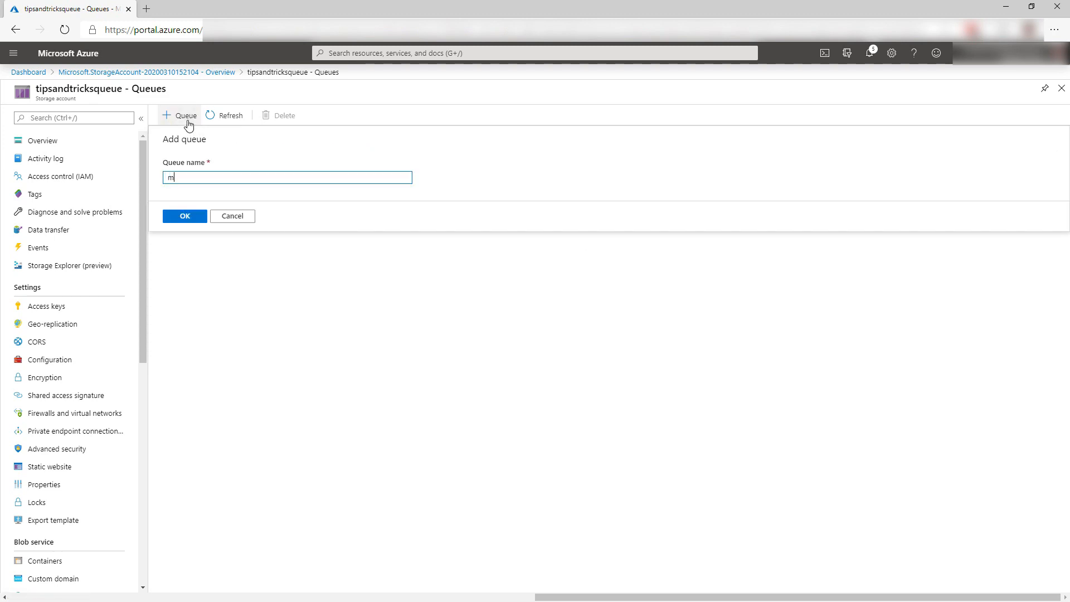
pyautogui.write('yqueue')
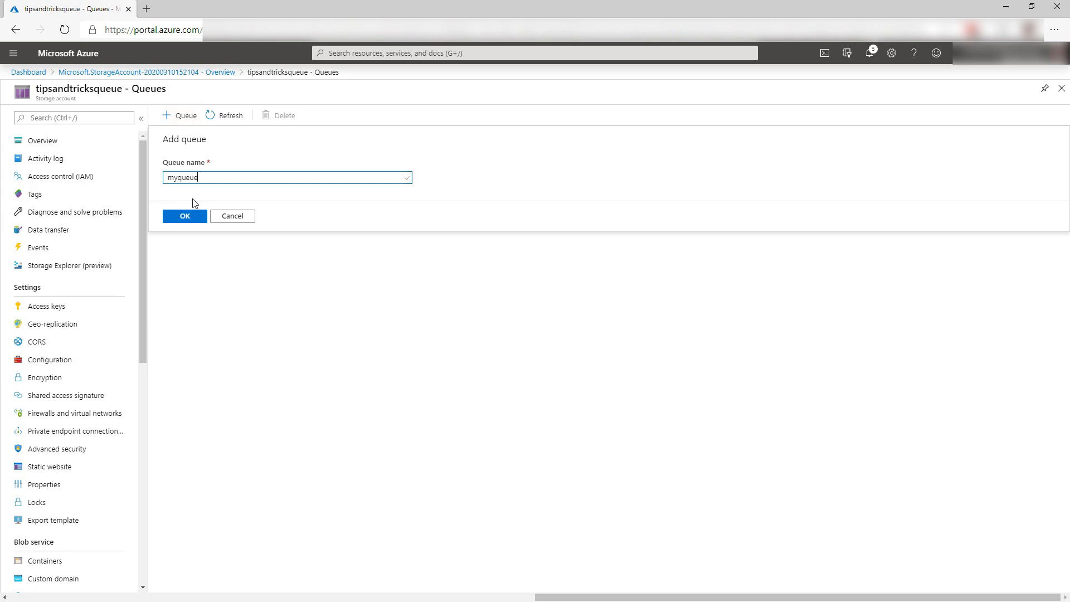
pyautogui.click(185, 216)
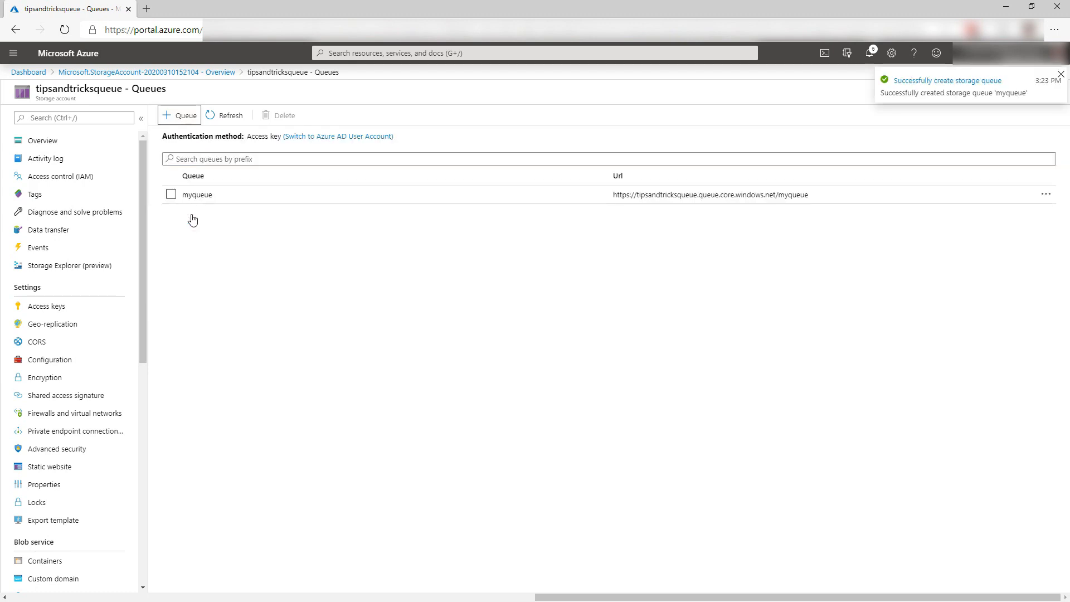
pyautogui.click(198, 195)
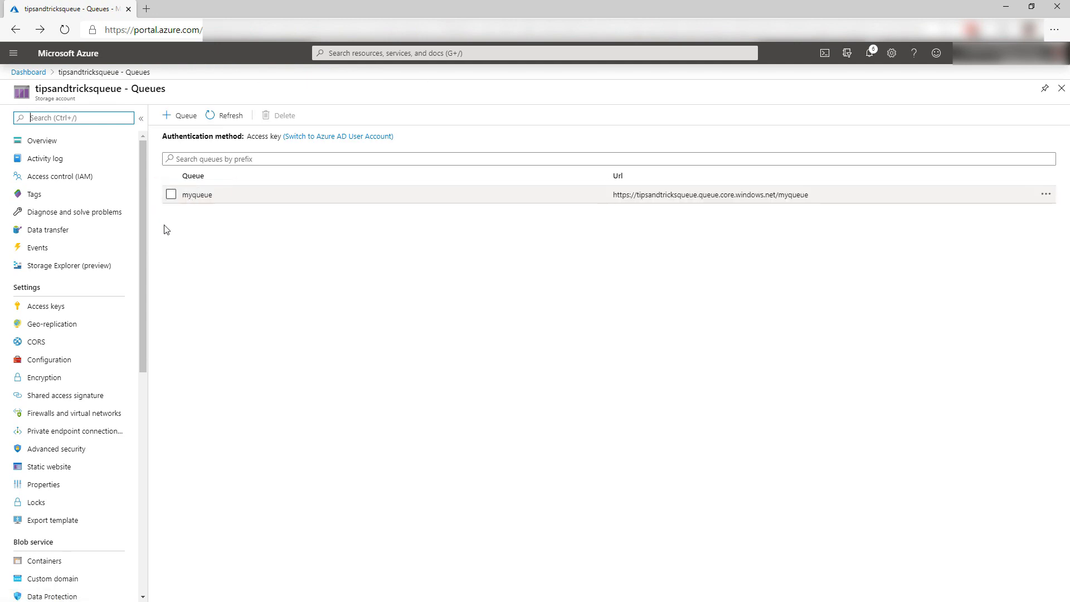
pyautogui.click(46, 306)
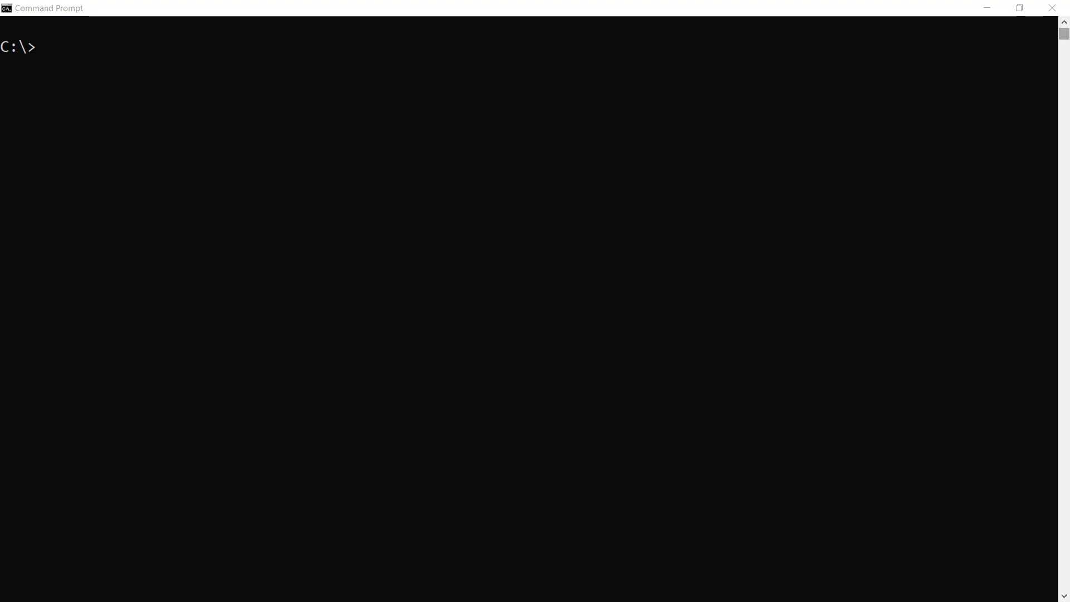
# Install azure-functions-core-tools@3 globally, then create and enter a myfunction folder.
pyautogui.write('npm install -g azure-functions-core-tools@3')
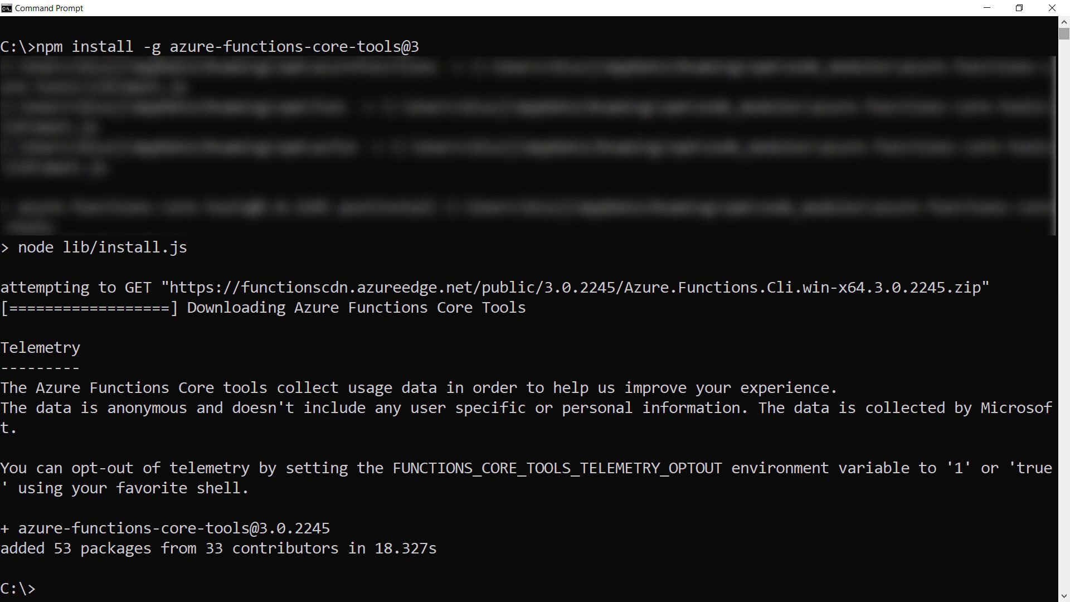
pyautogui.write('mkdir myfunction')
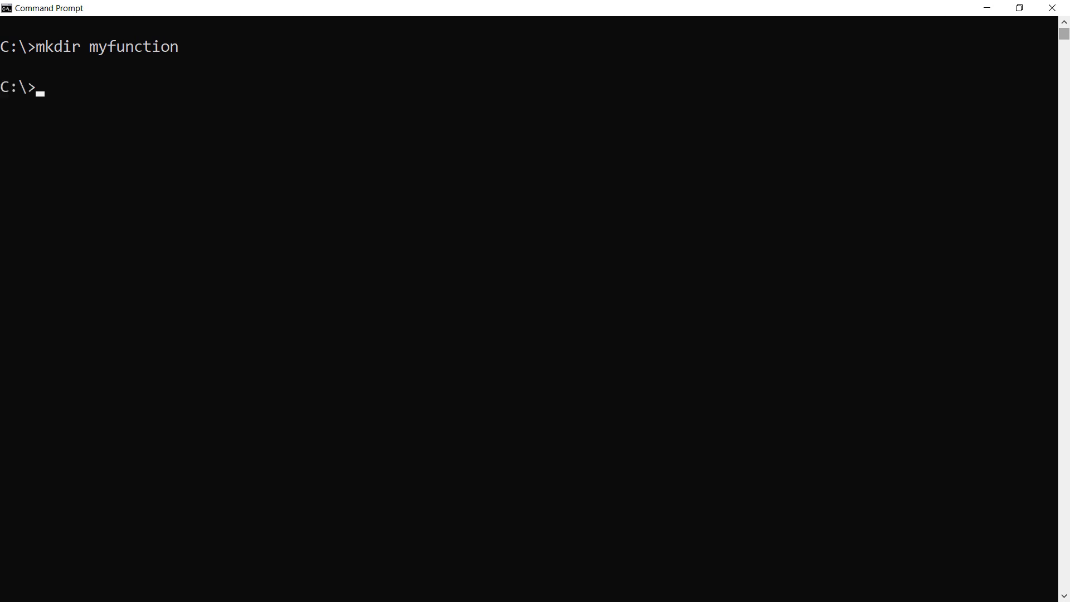
pyautogui.write('cd myfunction')
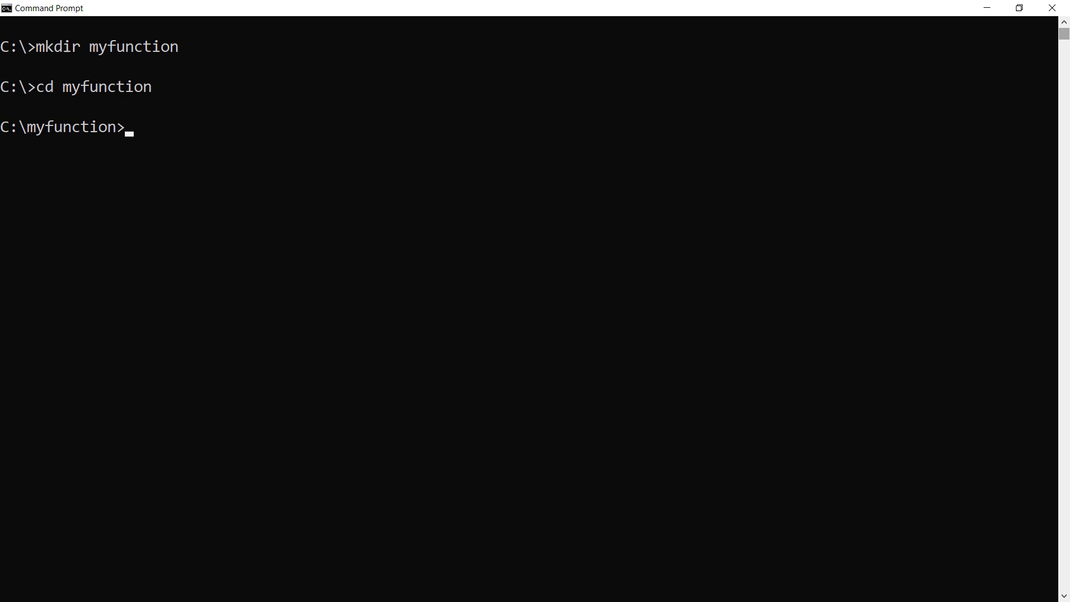
# Initialize a Docker-enabled dotnet functions project with func init --docker.
pyautogui.write('func init --docker')
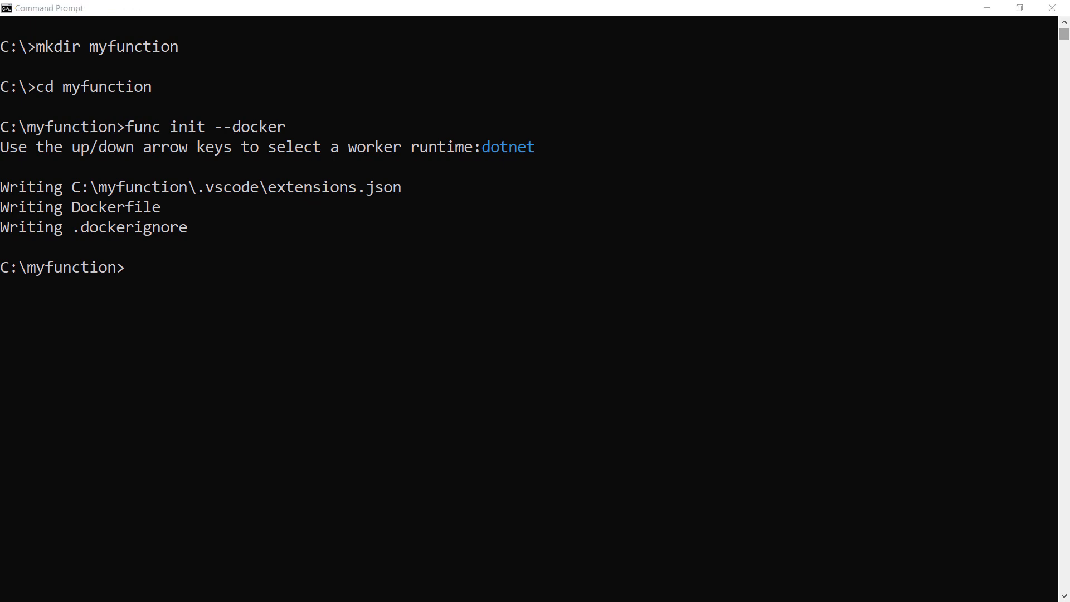
pyautogui.write('di')
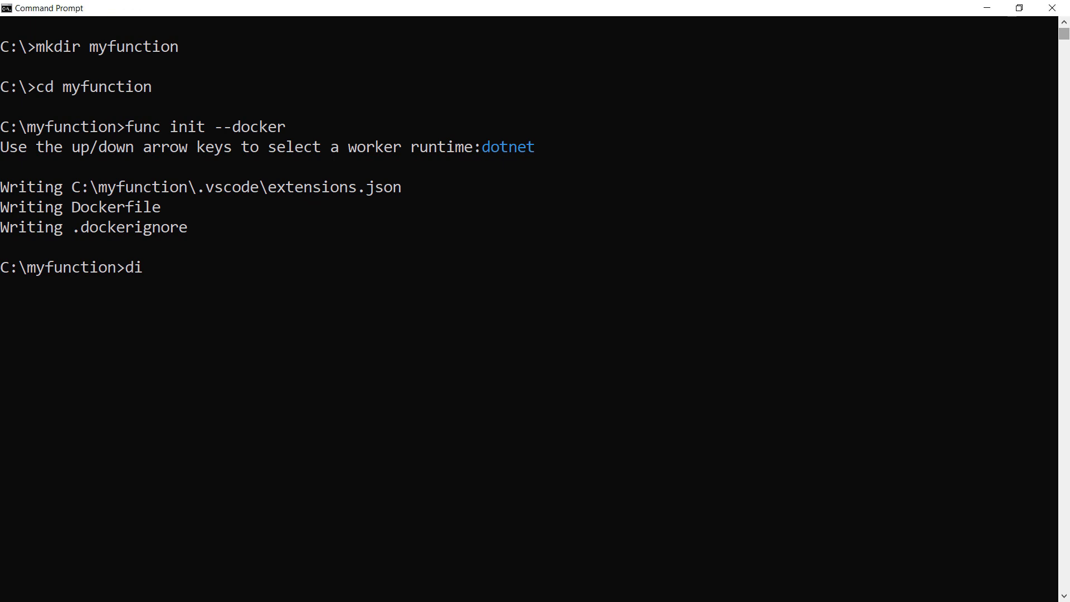
pyautogui.press('Enter')
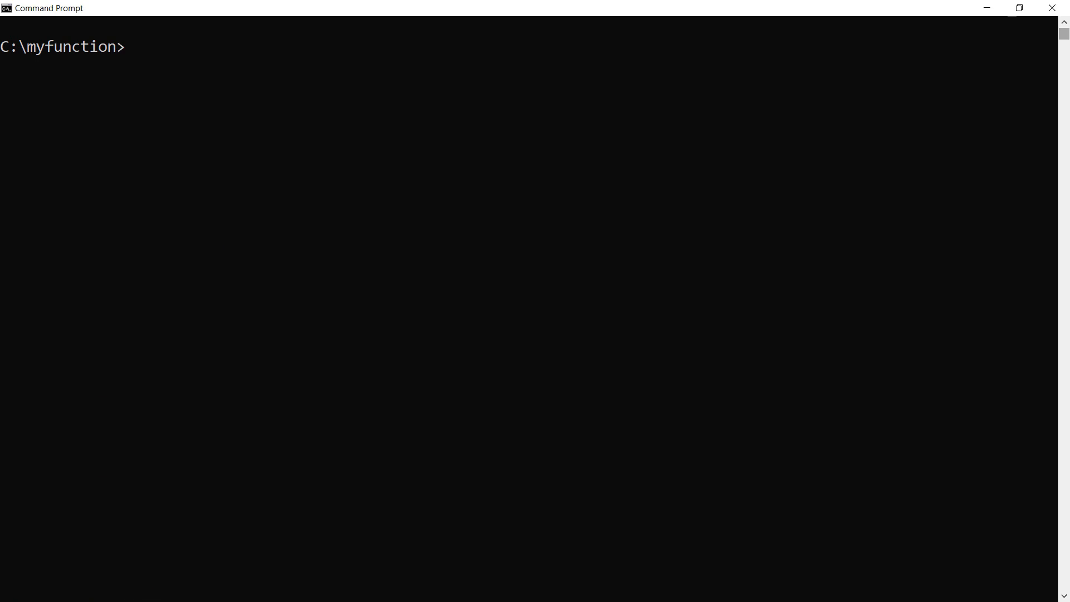
# Run func new to add a queue-triggered function named QueueFunction.
pyautogui.write('func new')
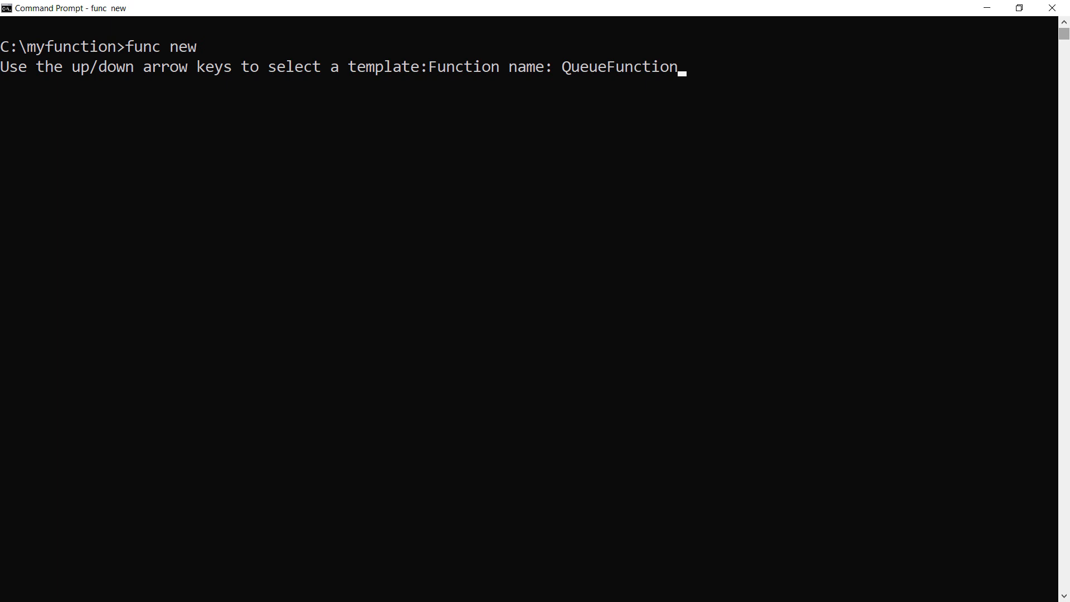
pyautogui.press('Enter')
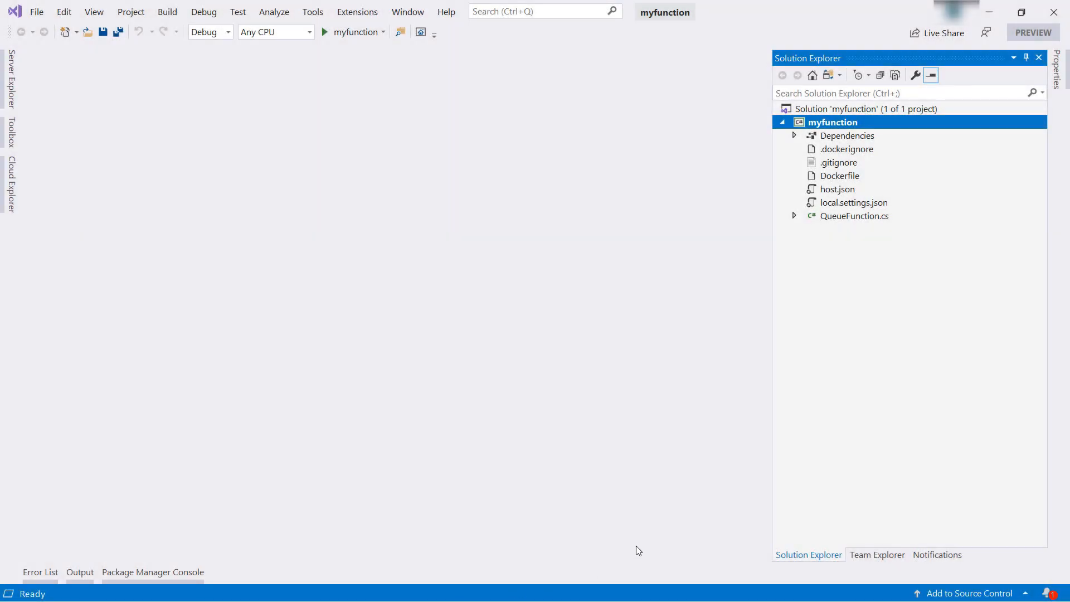
pyautogui.moveTo(641, 522)
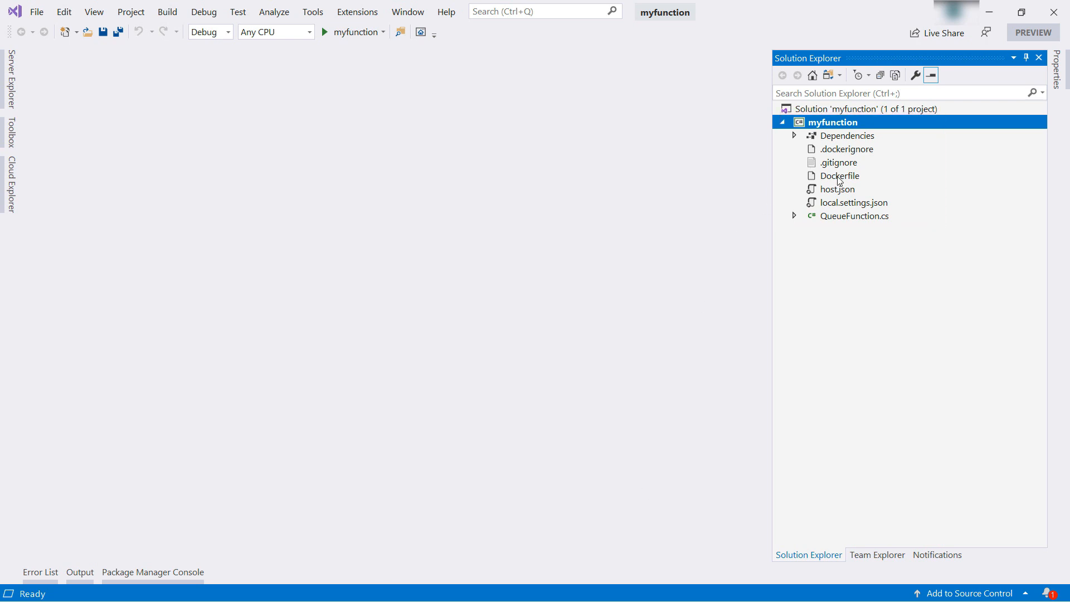
# Add a storageconnection entry with the storage connection string to local.settings.json and save.
pyautogui.doubleClick(840, 176)
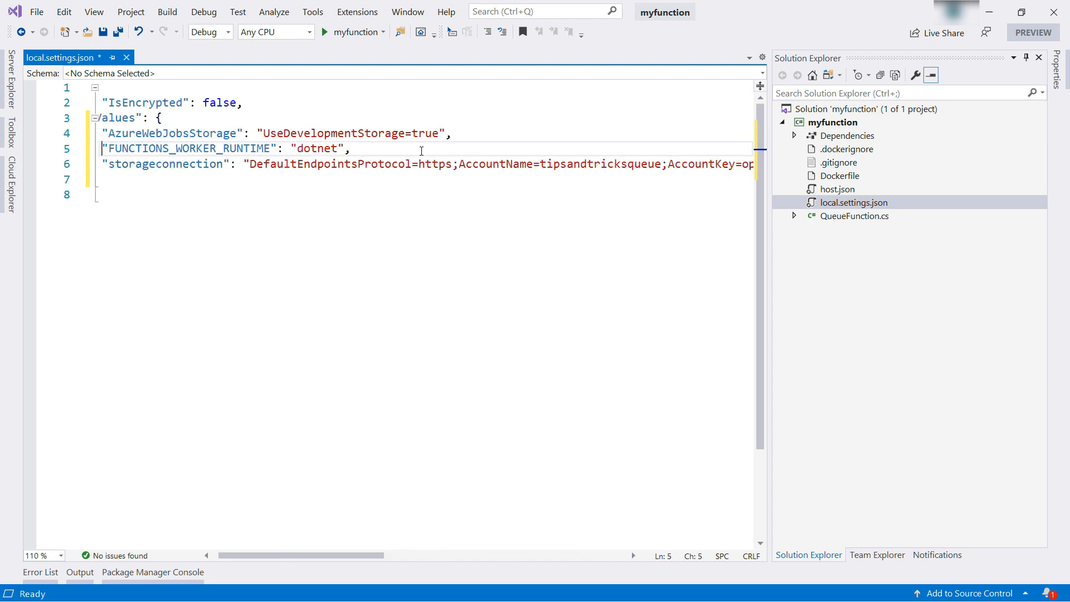
pyautogui.press('ctrl+s')
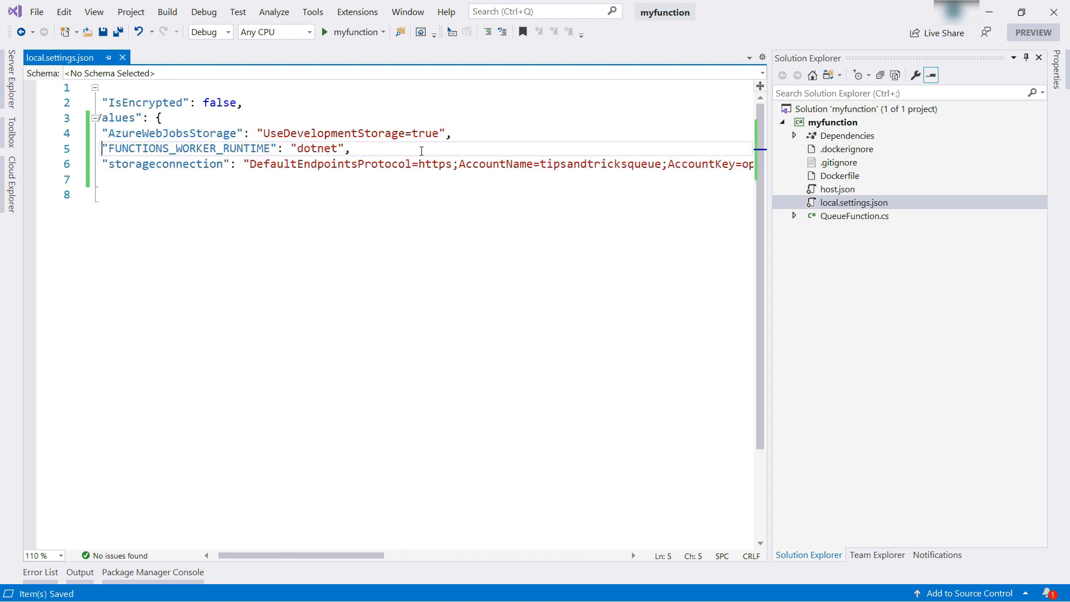
pyautogui.click(853, 216)
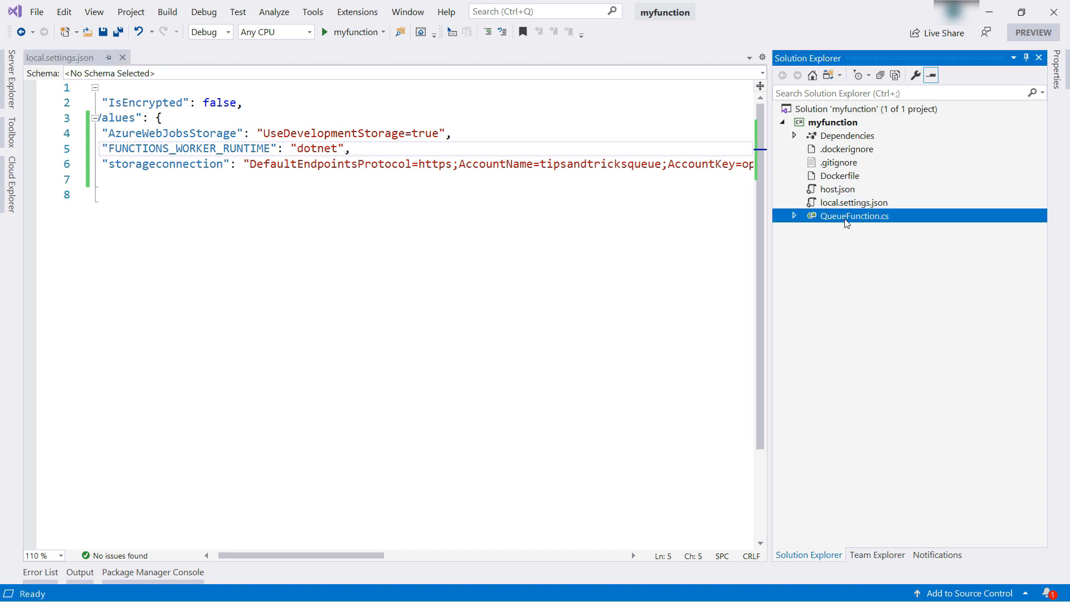
# Set QueueFunction's QueueTrigger to "myqueue" with Connection "storageconnection" and save.
pyautogui.doubleClick(853, 216)
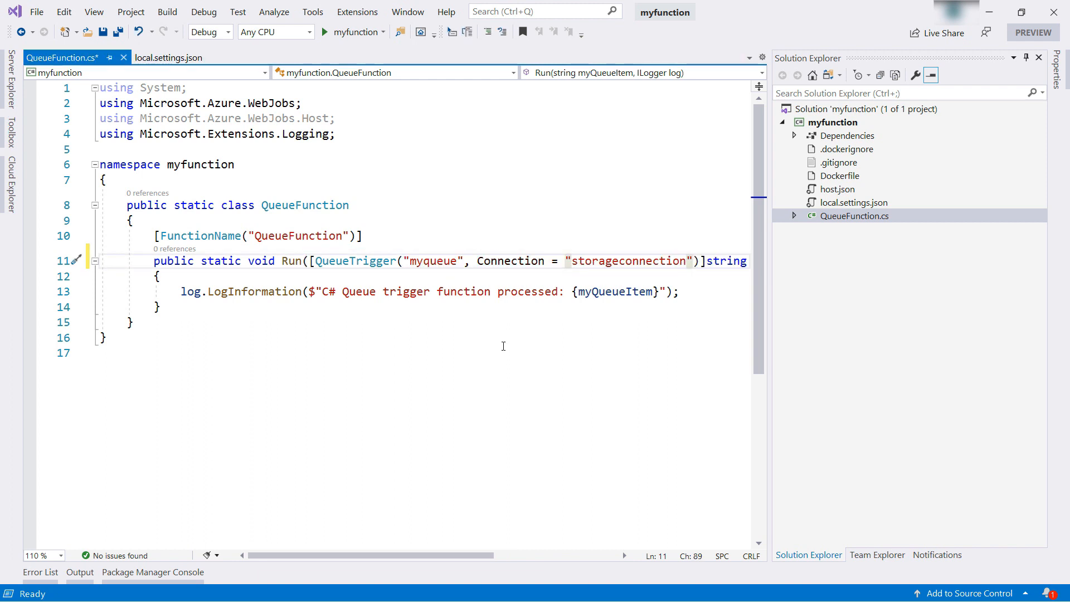
pyautogui.press('ctrl+s')
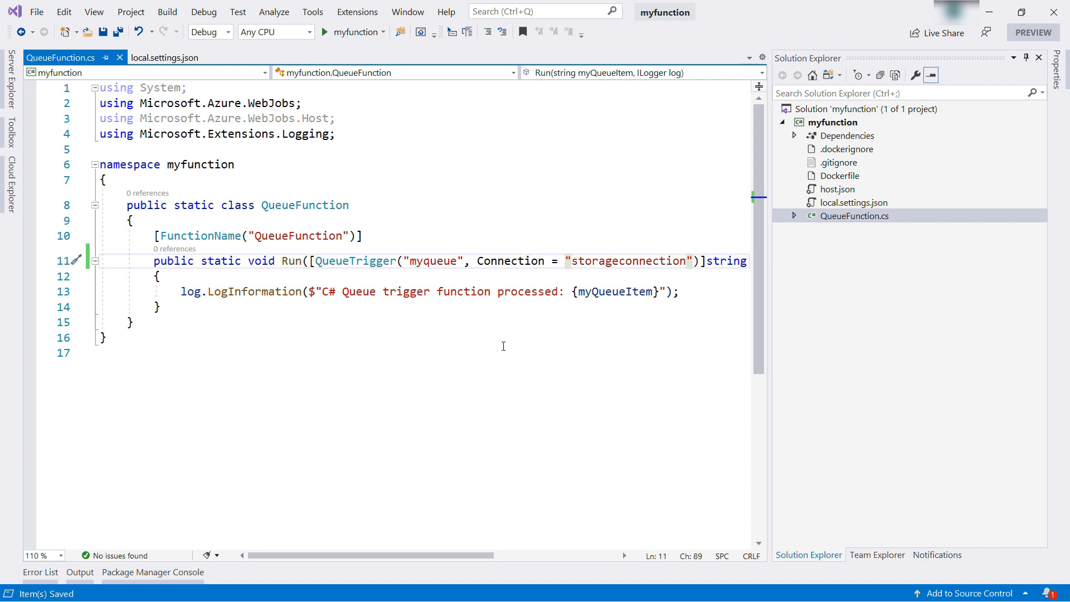